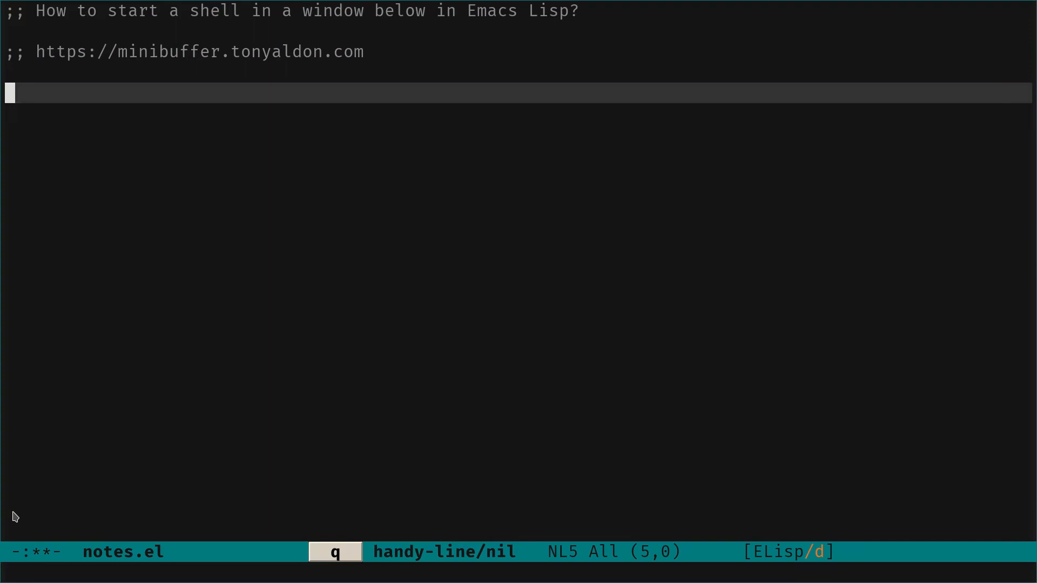
Insert a (split-window-below ) call, completing 'split-win' to split-window-below
{"action": "type", "text": "("}
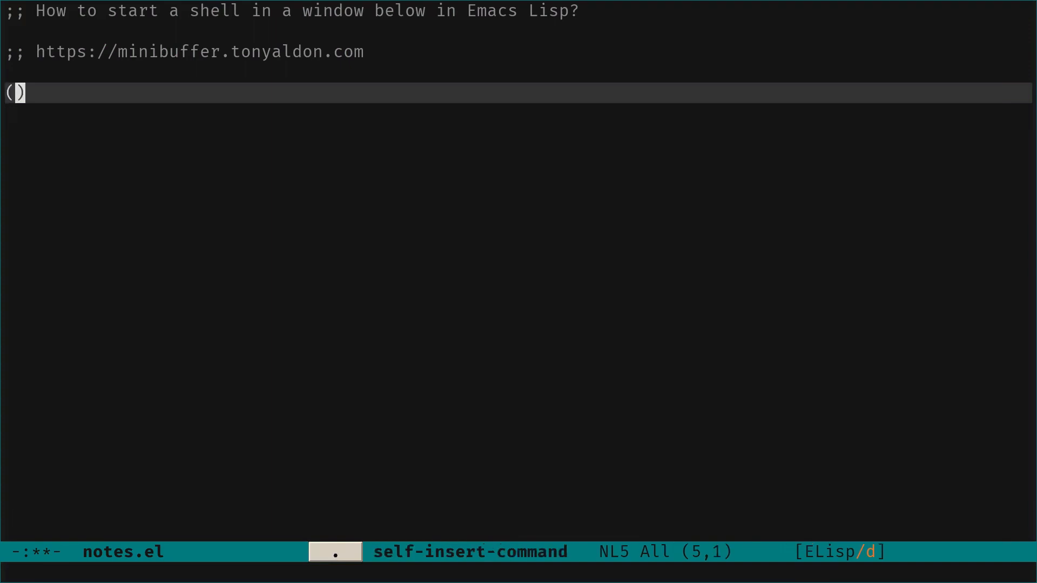
{"action": "type", "text": "split-"}
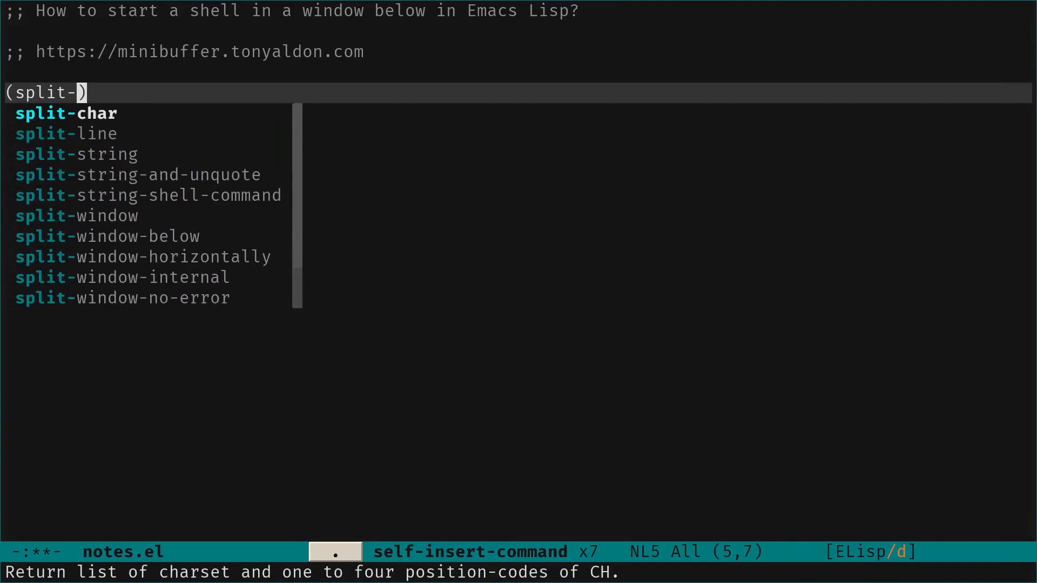
{"action": "type", "text": "win"}
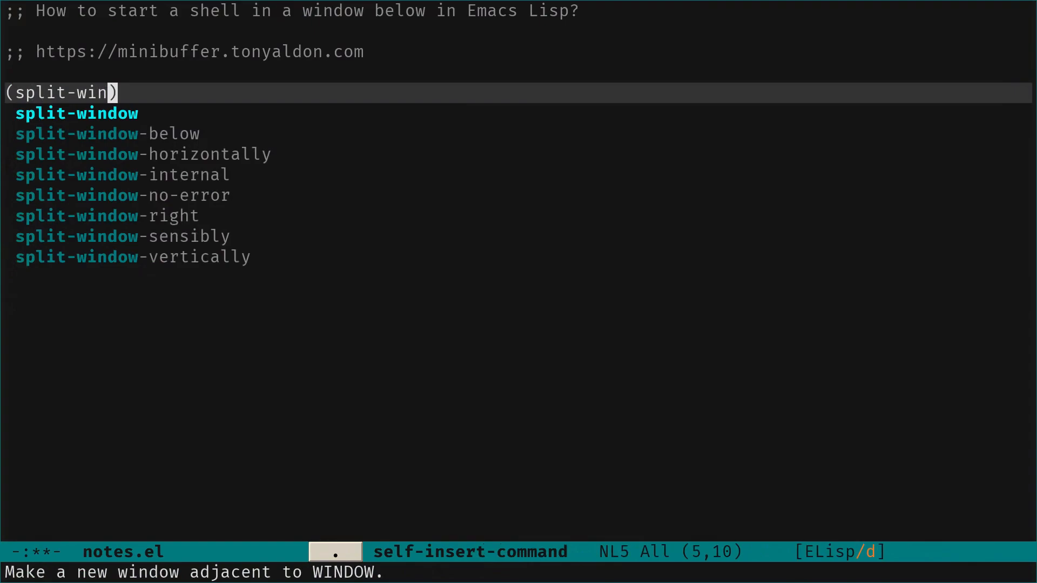
{"action": "key", "text": "Return"}
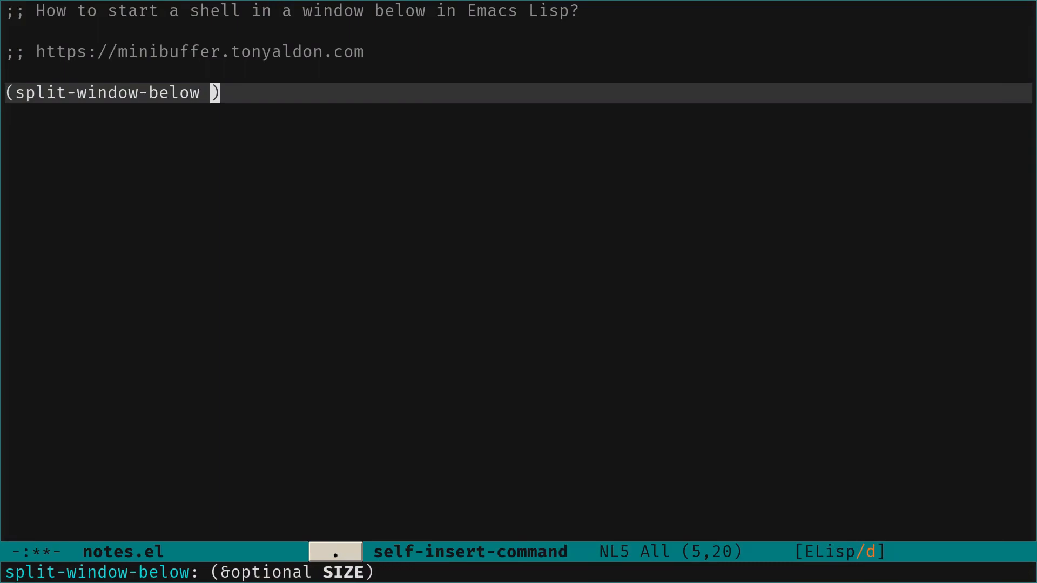
Give split-window-below the argument -8, evaluate it, and close the resulting extra window
{"action": "type", "text": "8"}
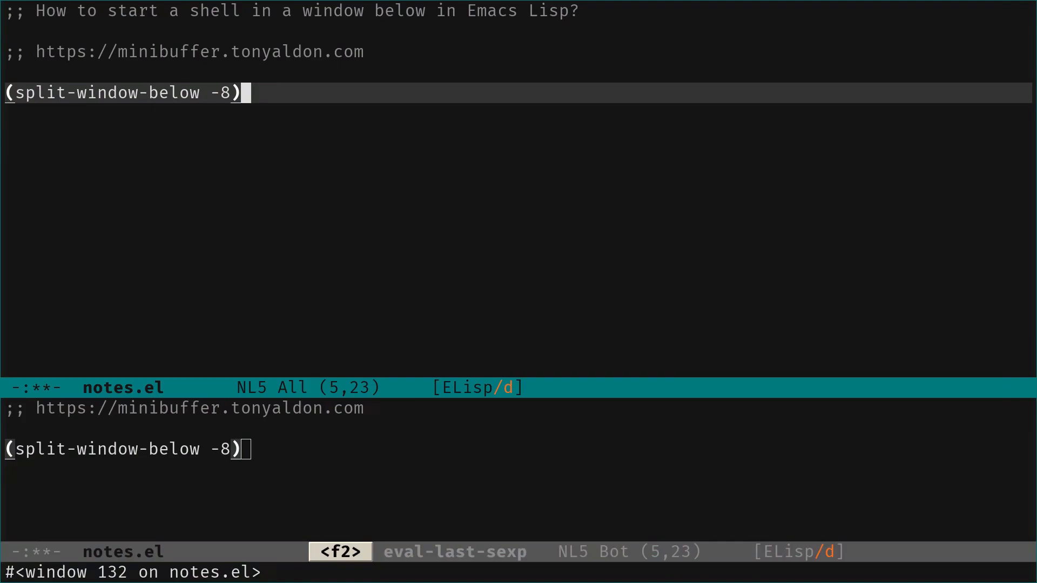
{"action": "key", "text": "C-o"}
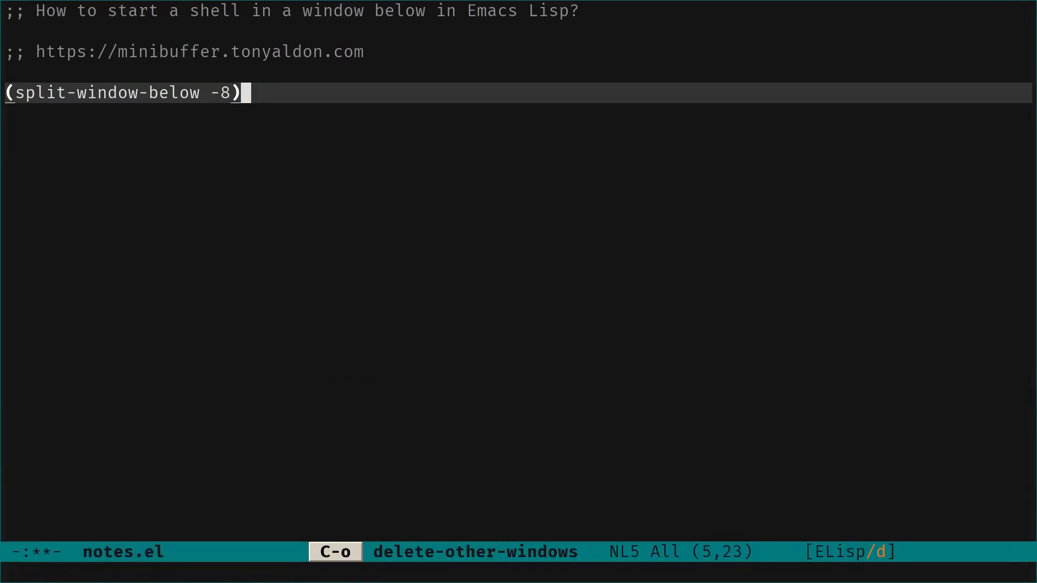
Wrap the call as (select-window (split-window-below -8)) and mark the whole form
{"action": "type", "text": "("}
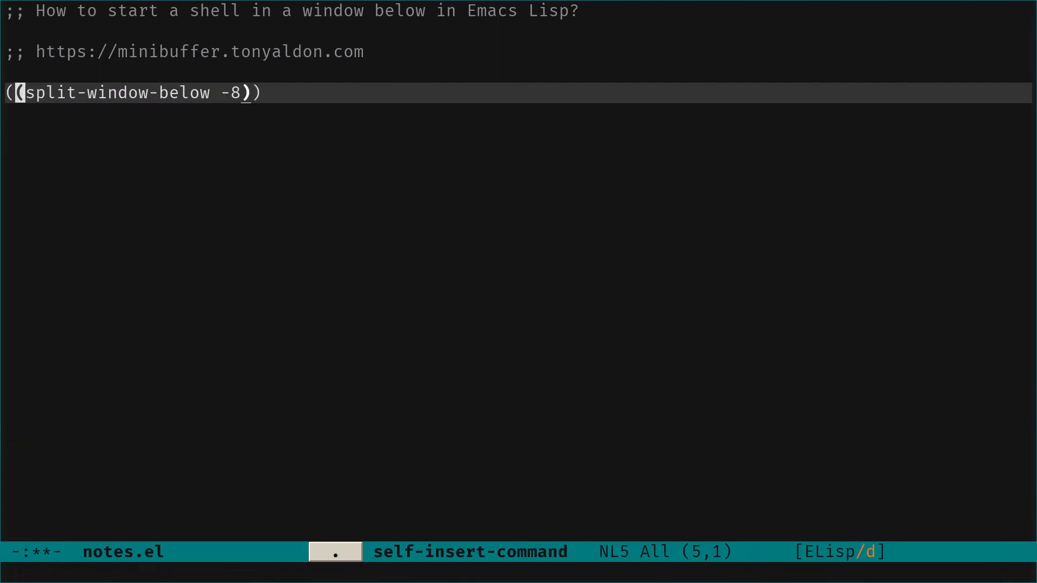
{"action": "type", "text": "select-window"}
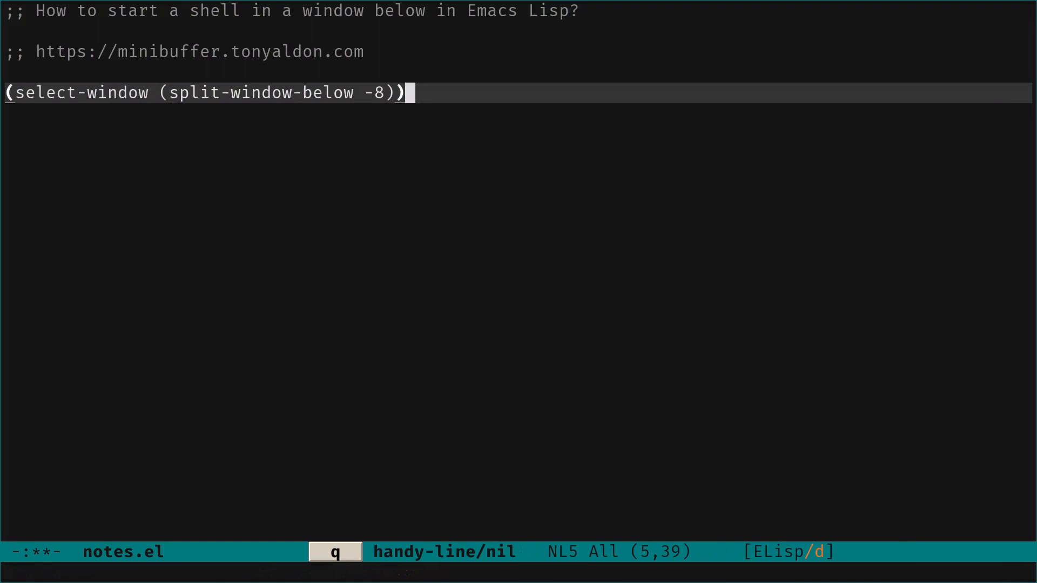
{"action": "key", "text": "f2"}
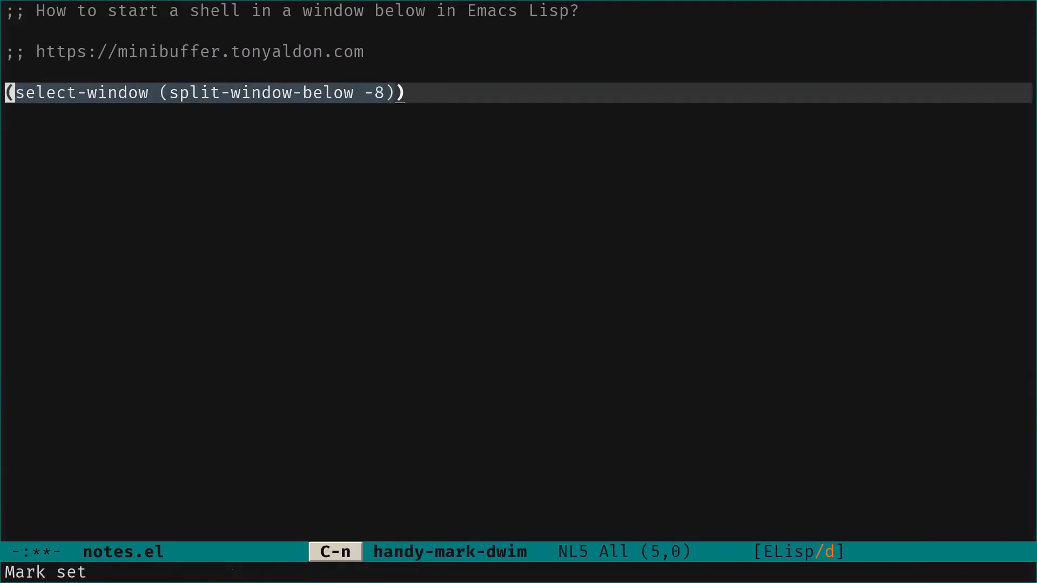
Wrap the form in (progn … (shell)) and evaluate it to open a shell below
{"action": "type", "text": "(progn"}
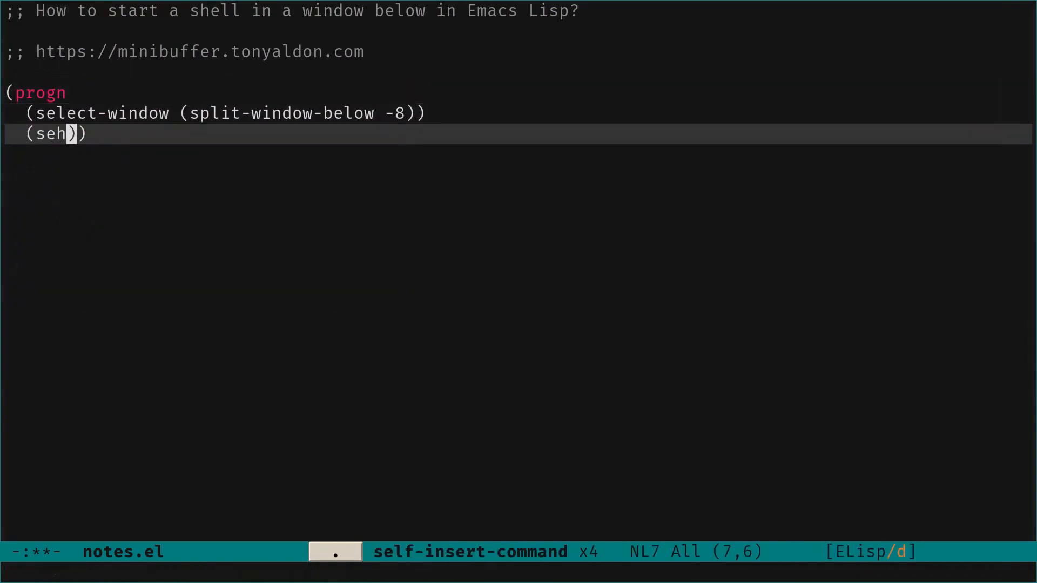
{"action": "type", "text": "l"}
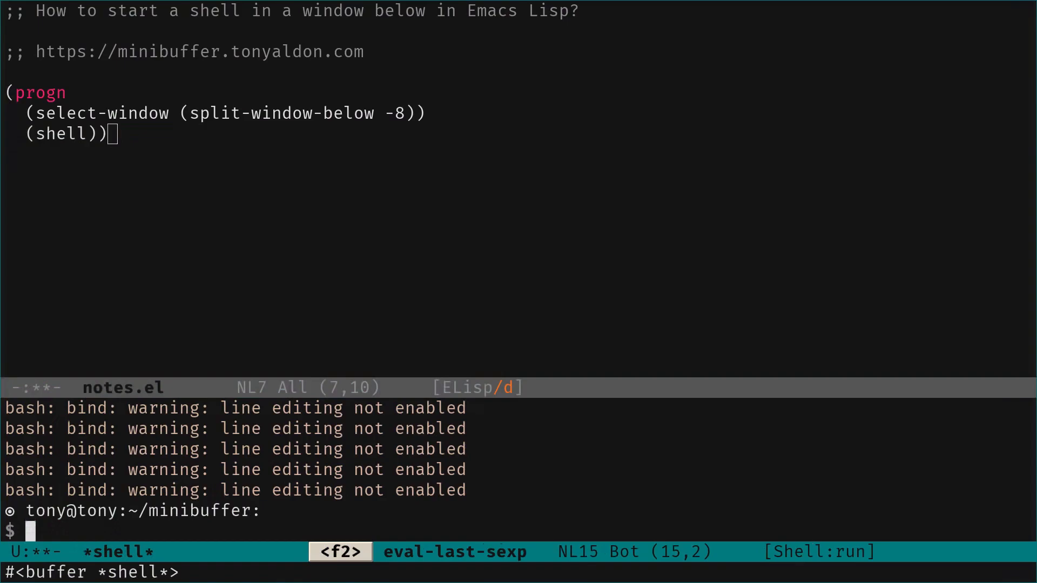
Run ls in the *shell* buffer, listing notes.el and its autosave file
{"action": "type", "text": "l"}
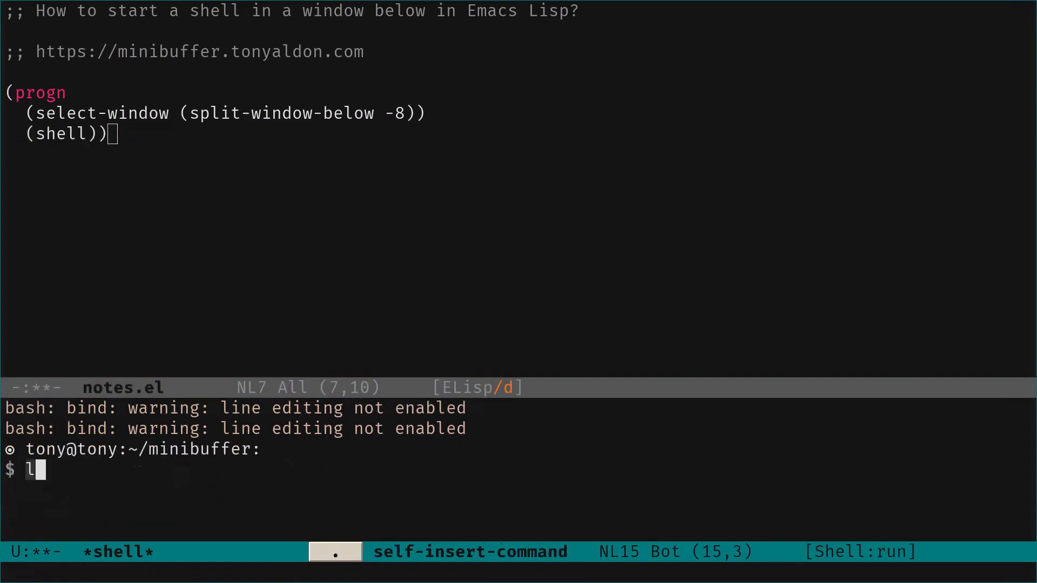
{"action": "key", "text": "Return"}
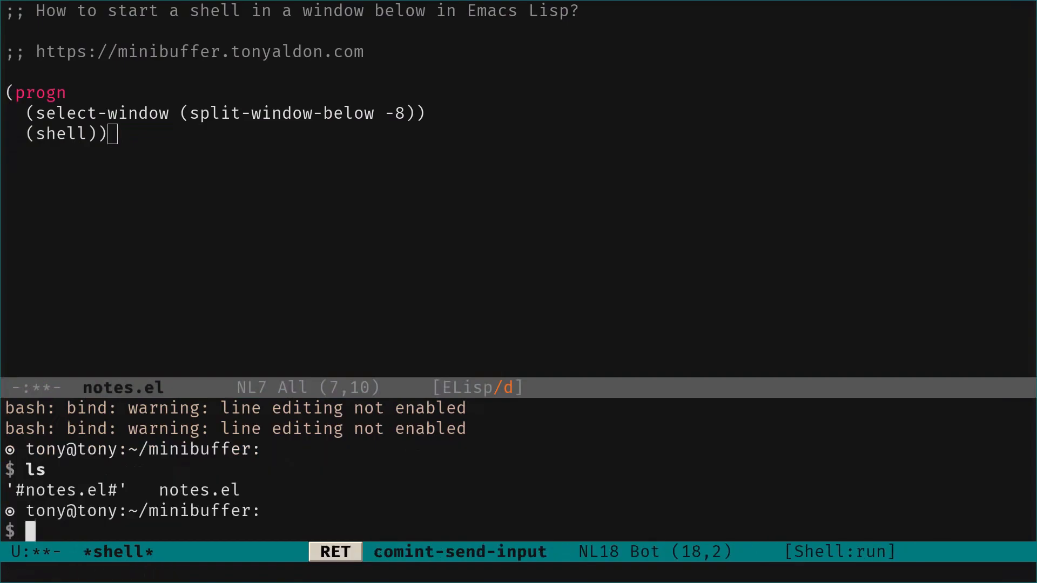